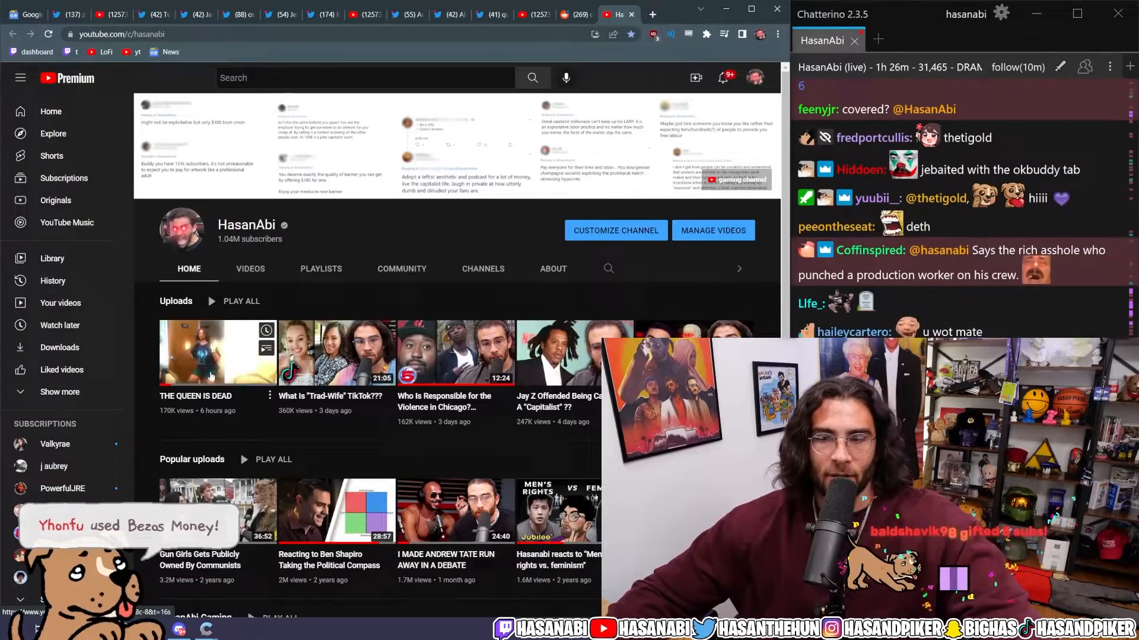
Step: Switch from the HasanAbi channel to the video 'The Secret Protocol for When the Queen Dies'
click(216, 352)
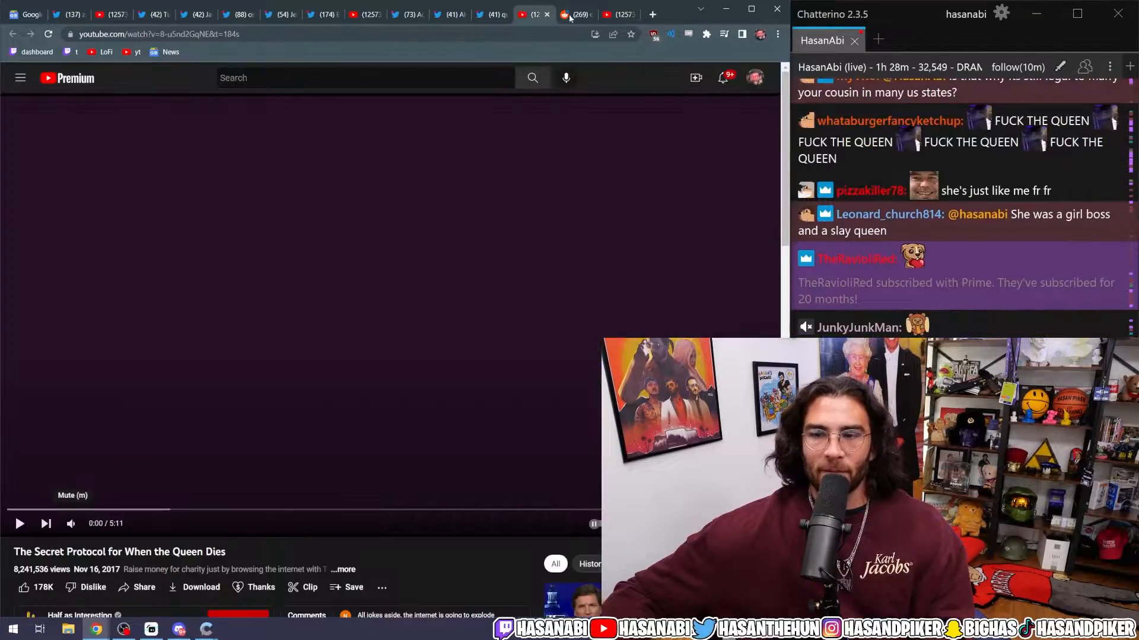
Step: Switch past the queen news video to the Alex Press Twitter thread on Chipotle workers unionizing
click(534, 14)
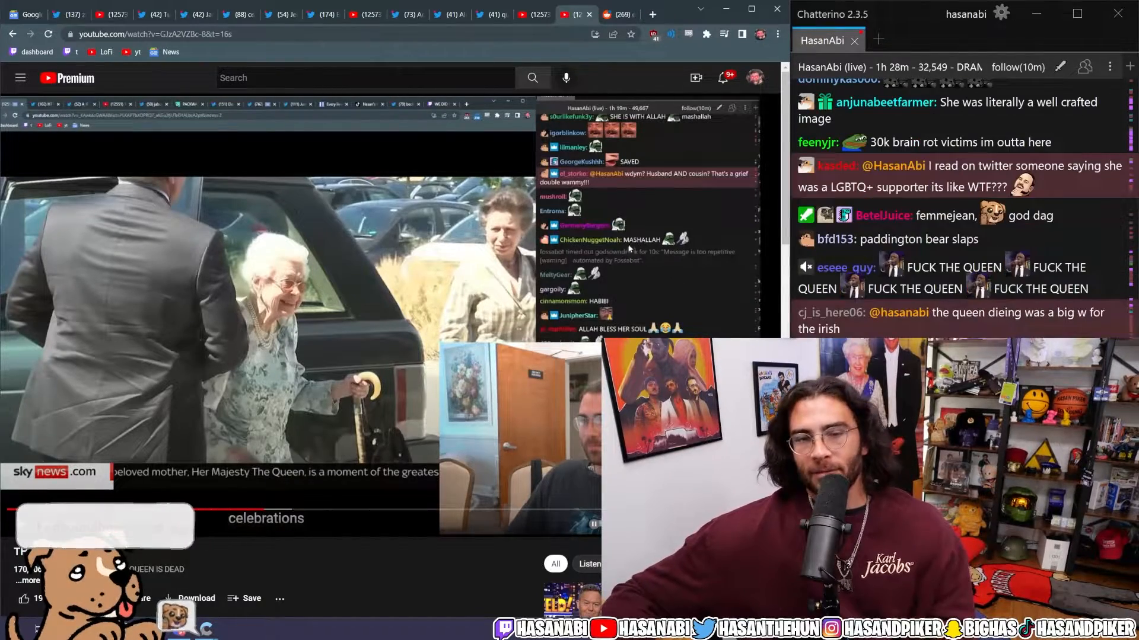
click(435, 15)
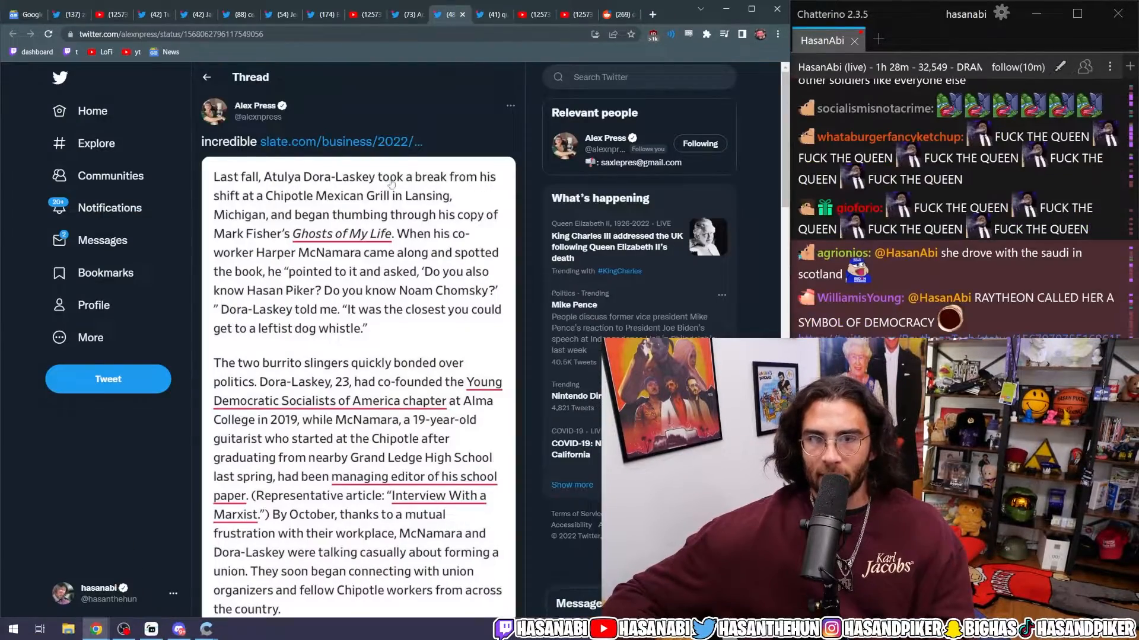